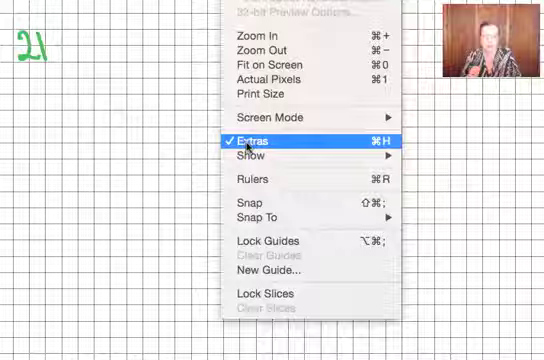
Turn off View > Extras to hide the grid over the white canvas.
click(257, 140)
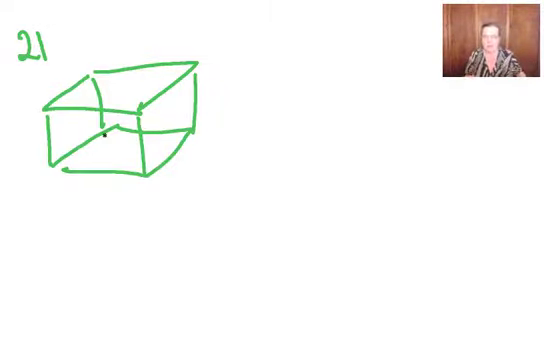
Sketch the circled 12 over the cuboid, a cylinder labelled 2, and a pyramid.
click(124, 48)
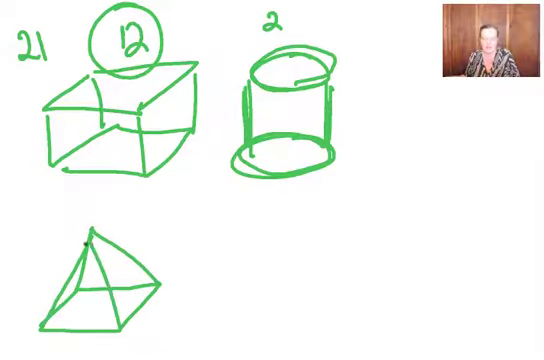
Switch to blue, trace the pyramid with a circled 8, and label a prism 12.
click(25, 238)
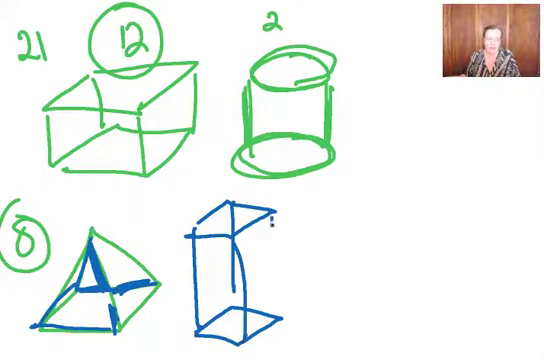
text(12)
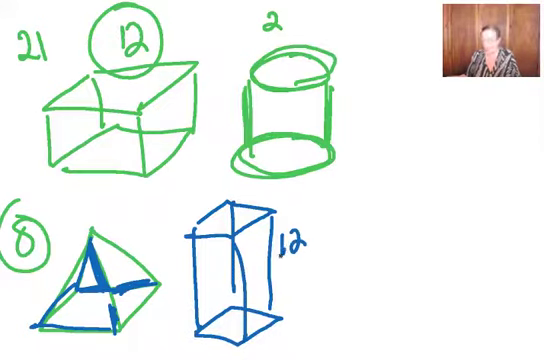